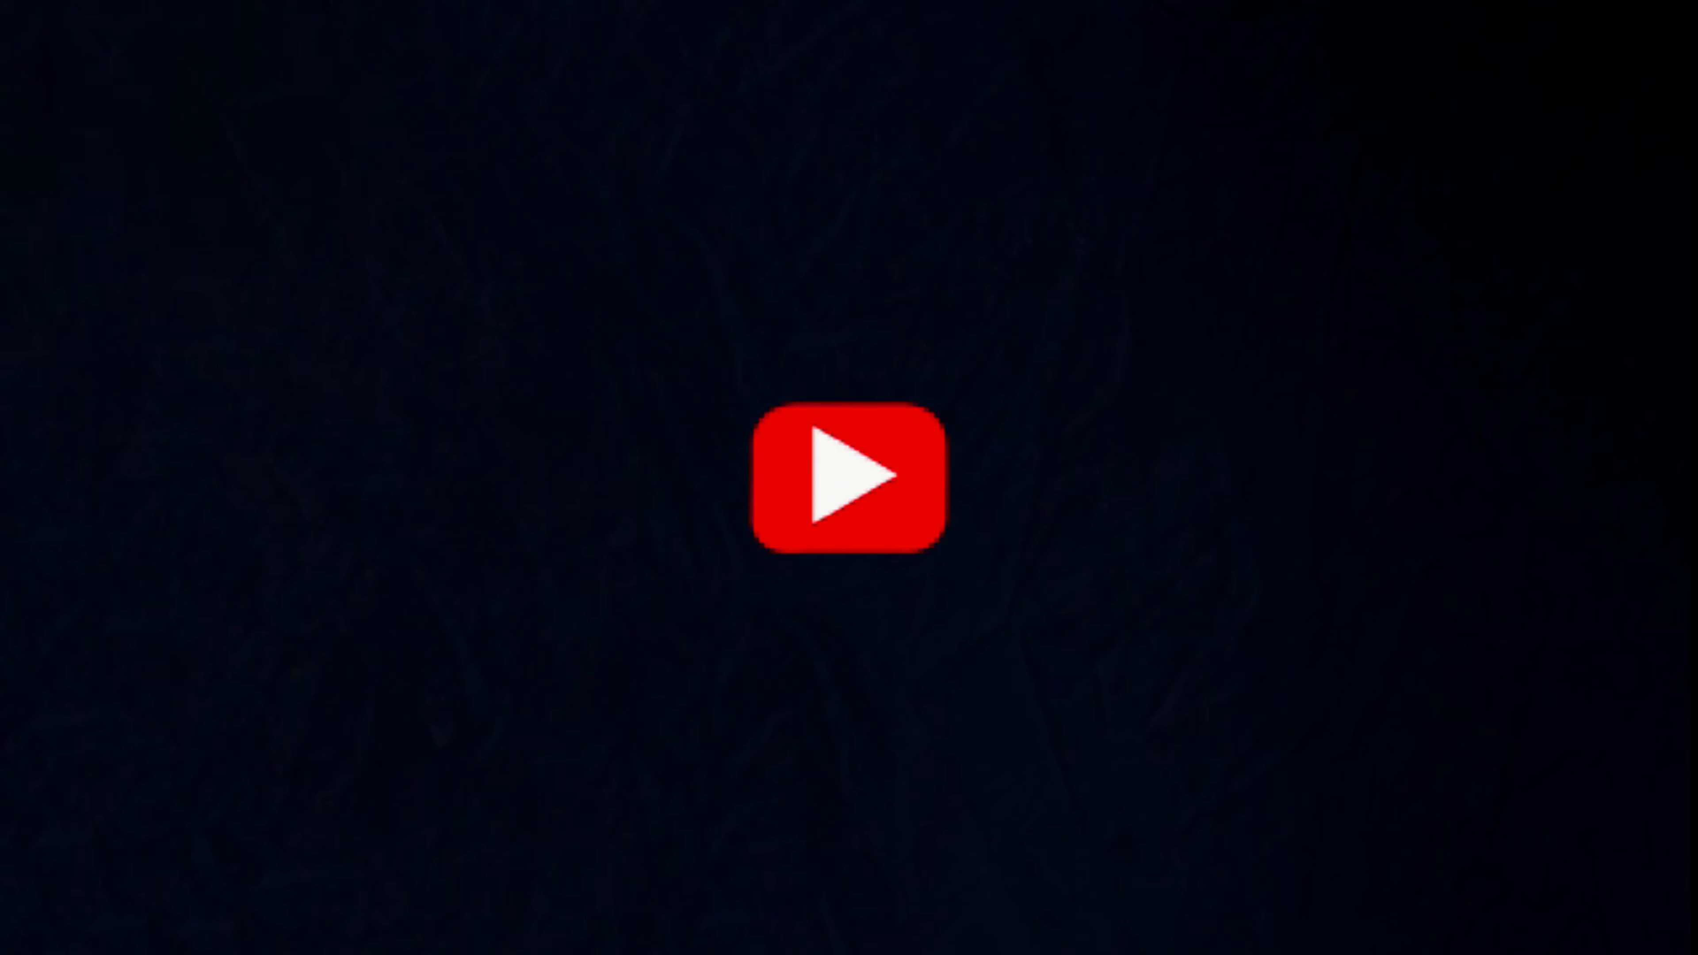
{"action": "left_click", "coordinate": [848, 474]}
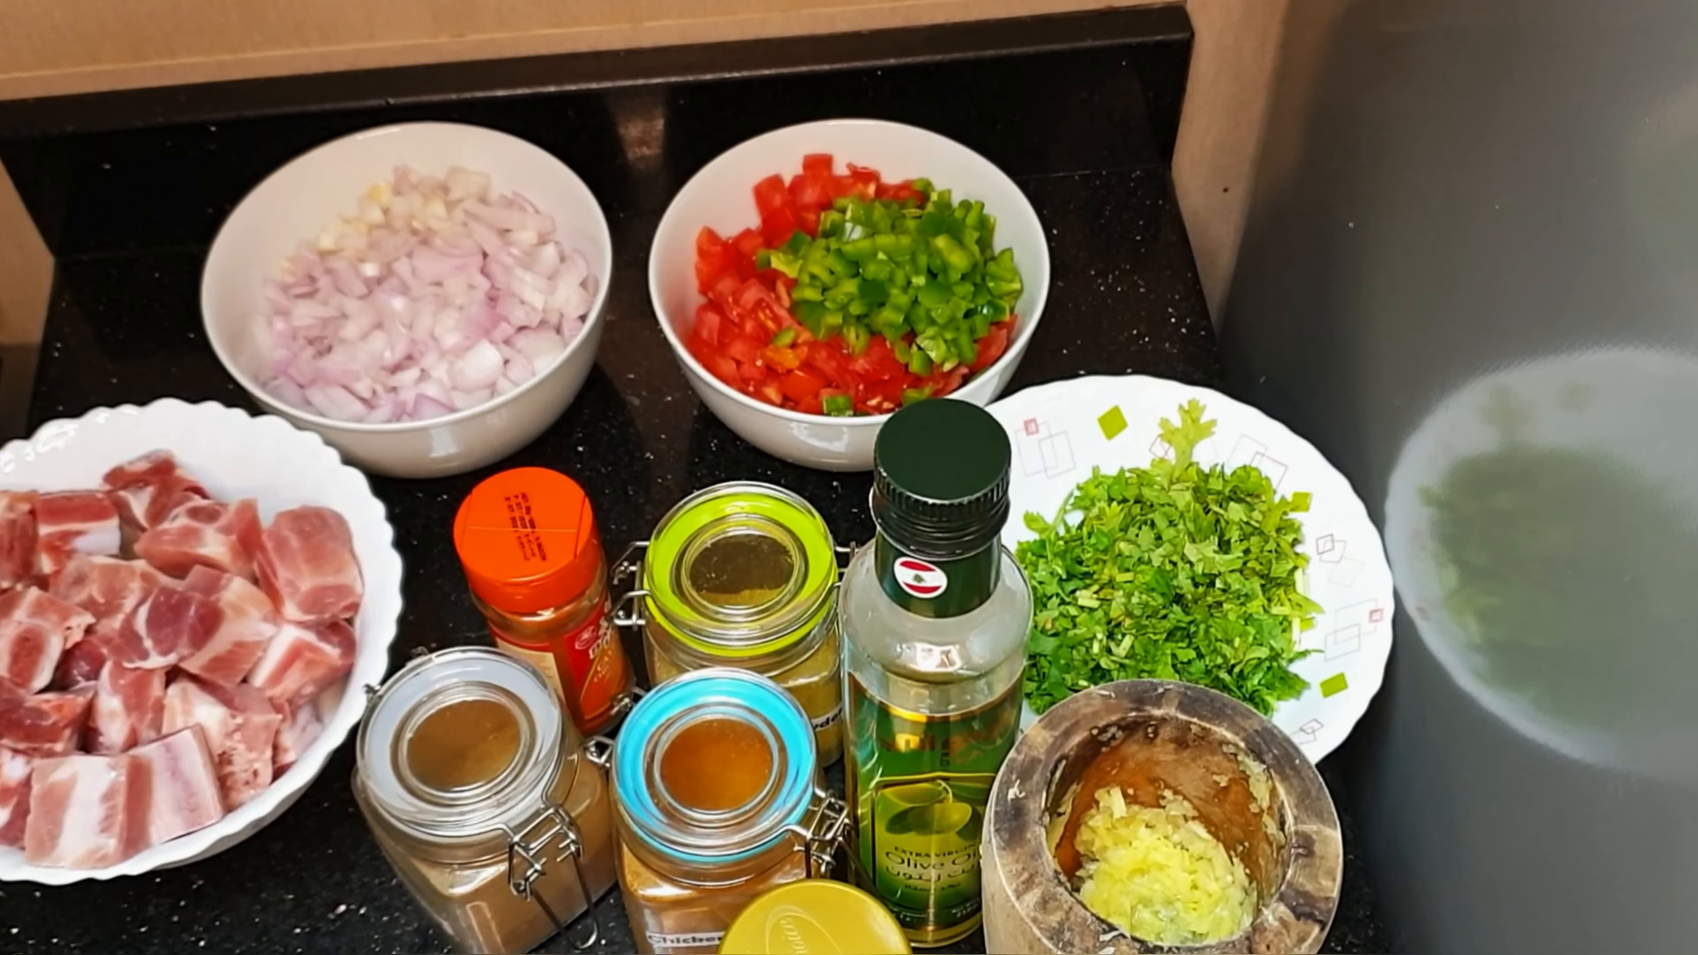